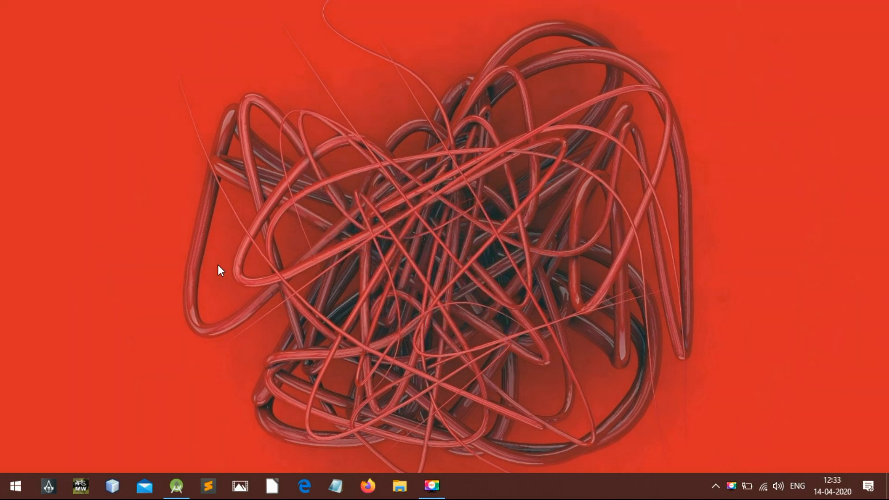
Step: Create a new Empty Activity project named DollartoRupee
click(177, 487)
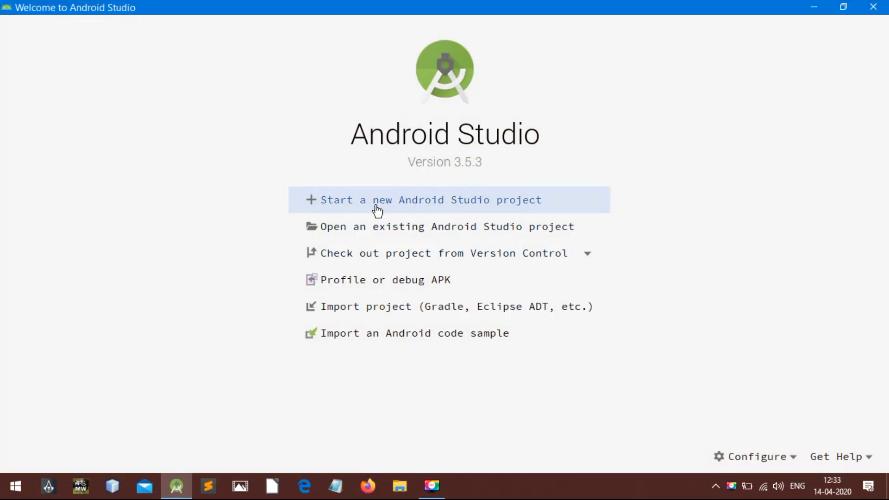
click(431, 200)
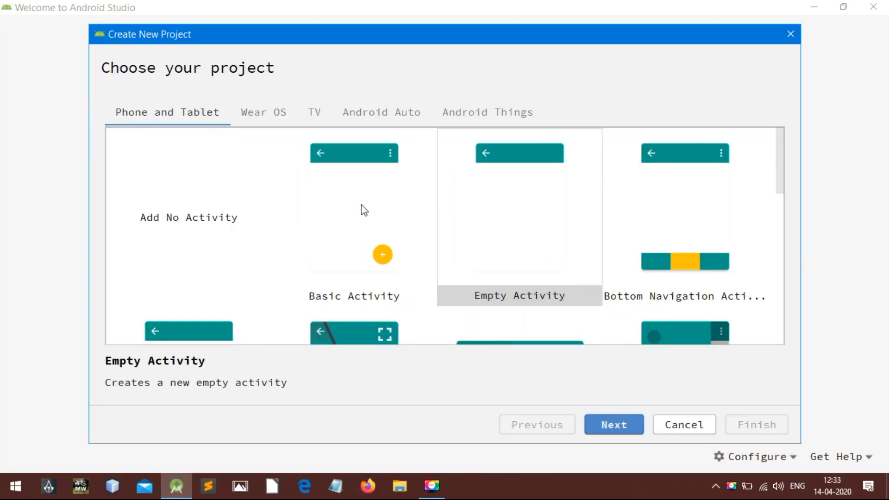
click(613, 424)
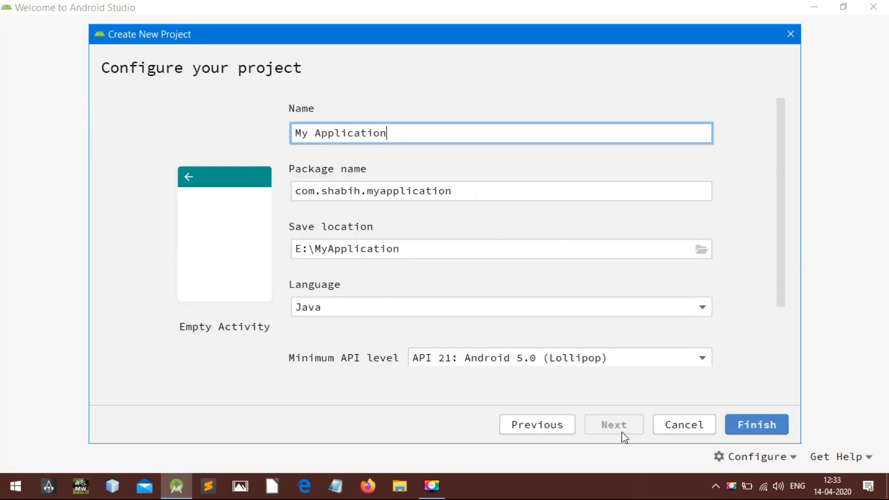
text(DollartoRupee)
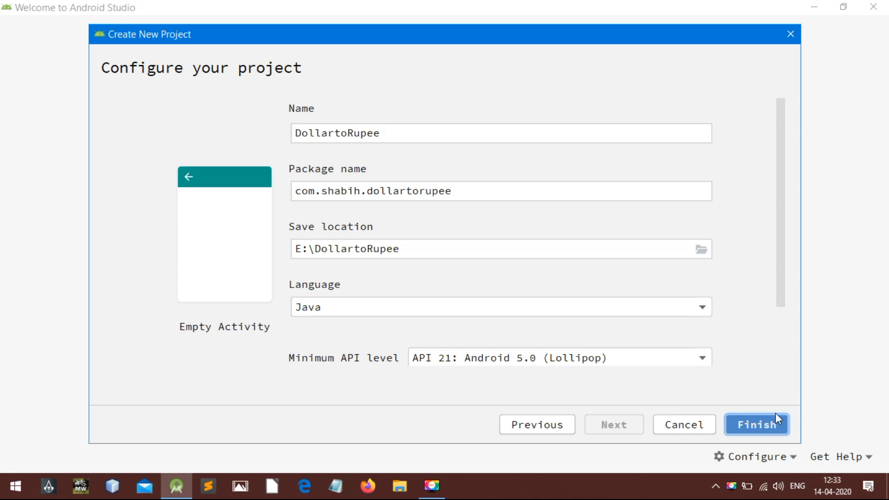
click(757, 424)
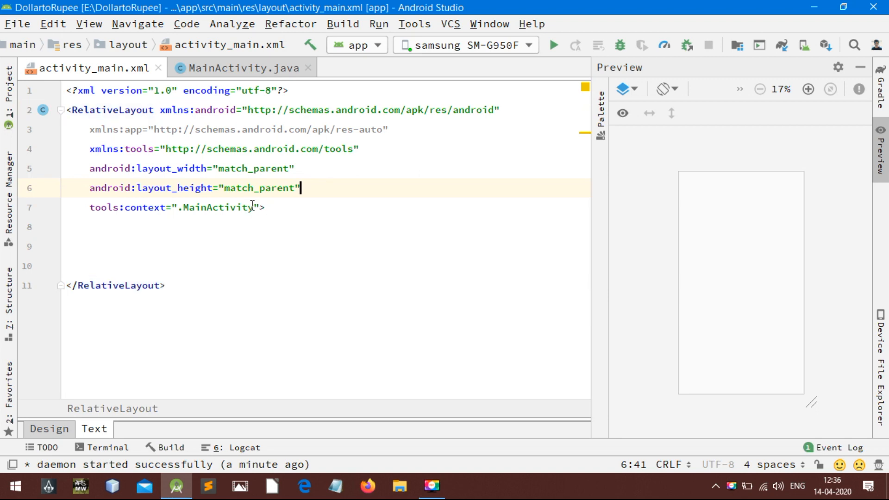
text(background="@drawable/abc">)
text(android:layout_height=")
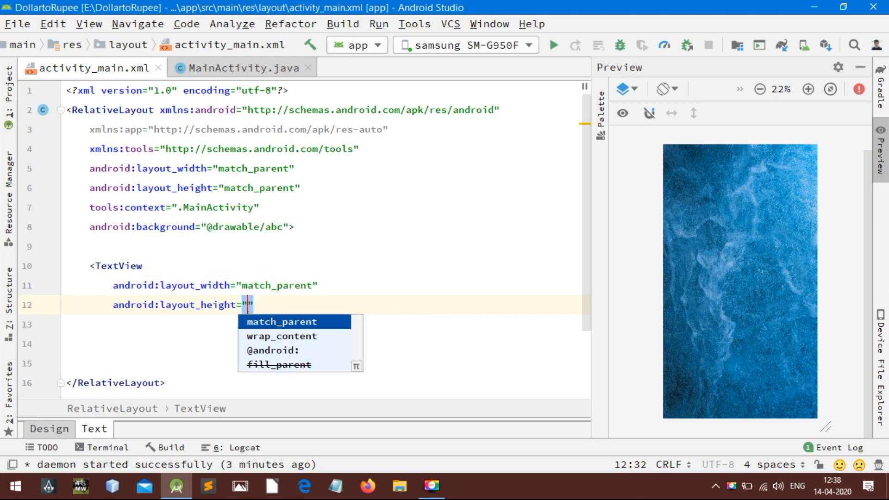
text(background="#ffff)
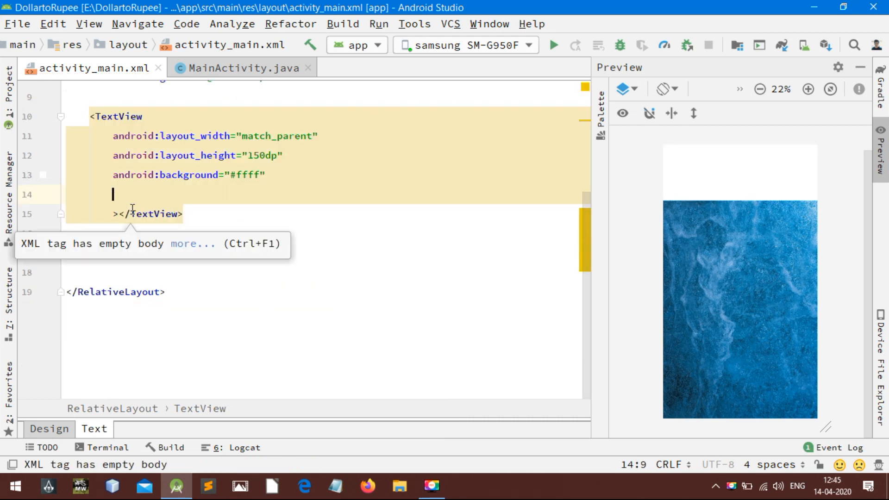
Step: Style the TextView 30sp bold monospace and give it the id rupee
text(android:textSize="30sp")
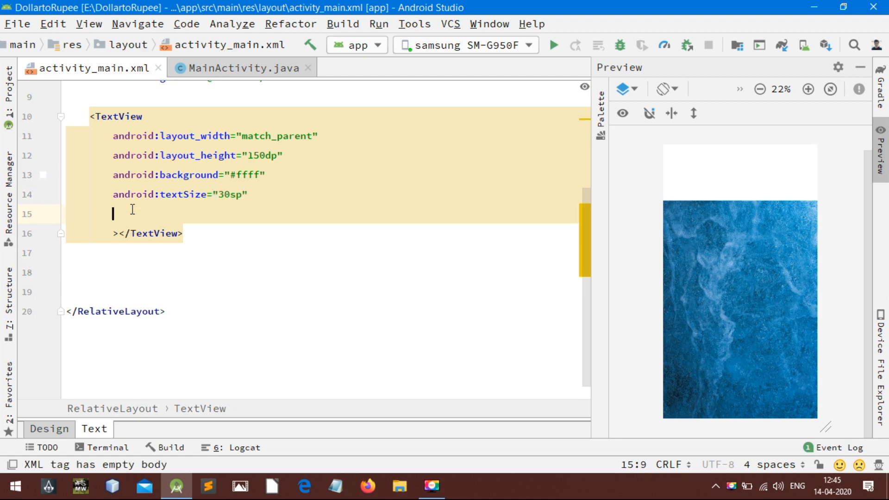
text(android:textStyle="bold")
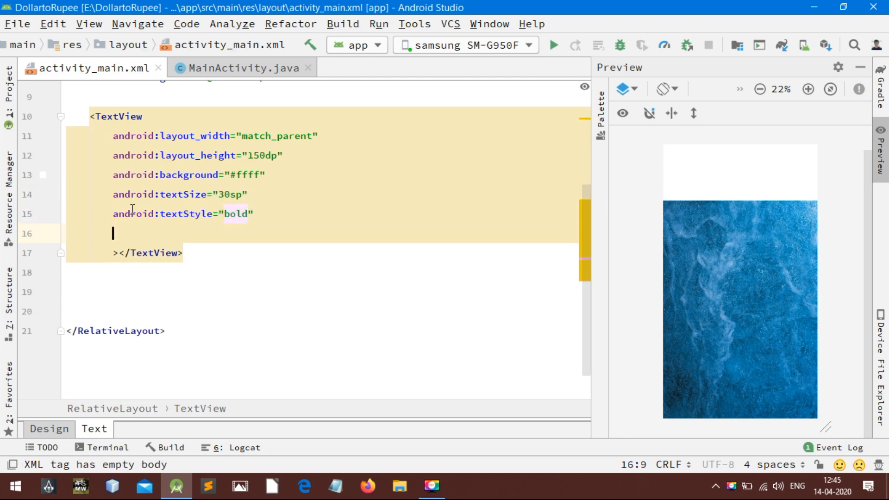
text(android:fontFamily="monospace")
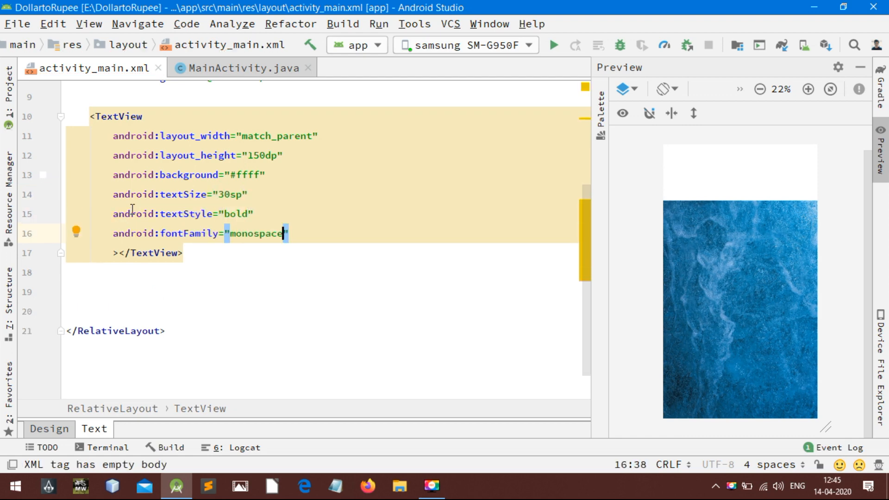
text(id)
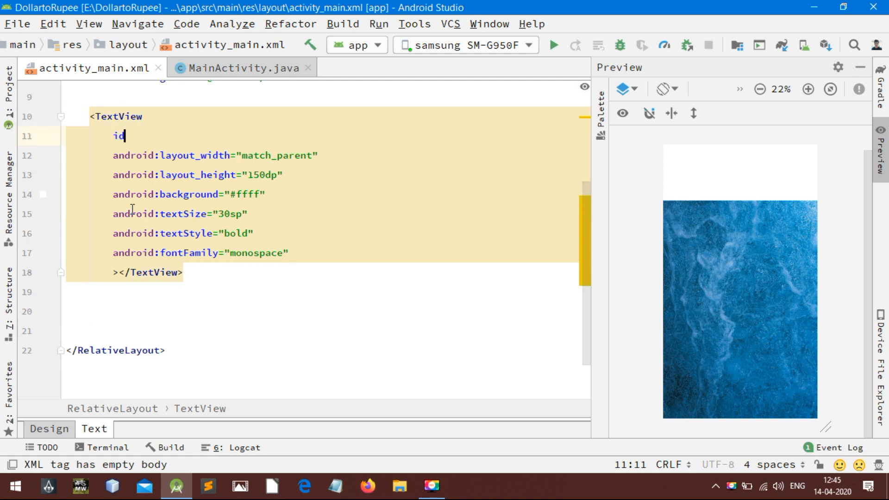
text(android:id="@+id/rupee")
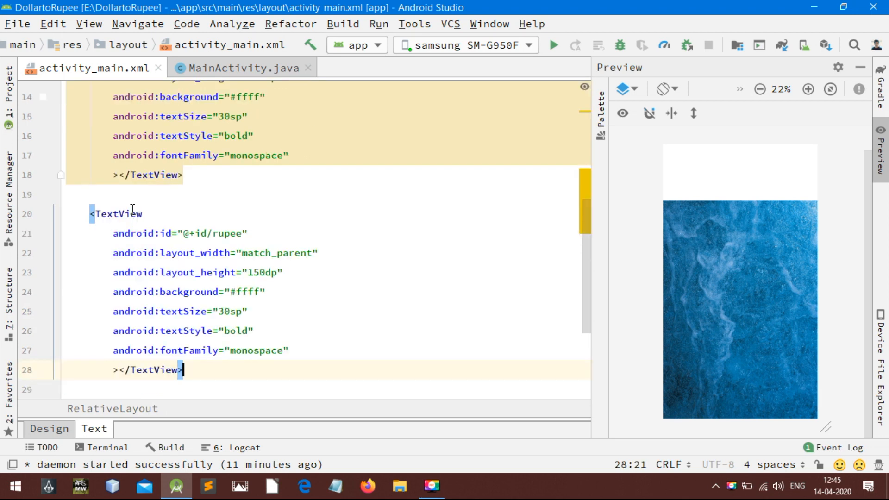
Step: Give the rupee TextView and the new dollar EditText black #000000 text colour
text(android:textColor=")
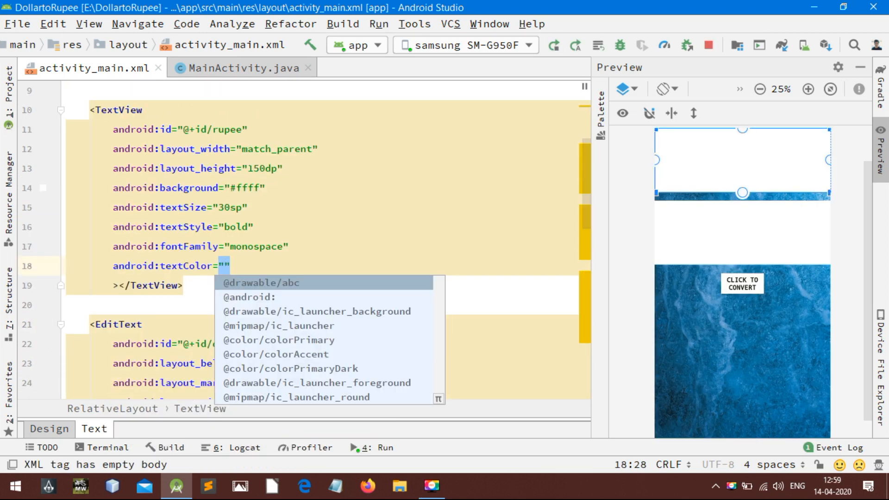
text(#000000)
text(text)
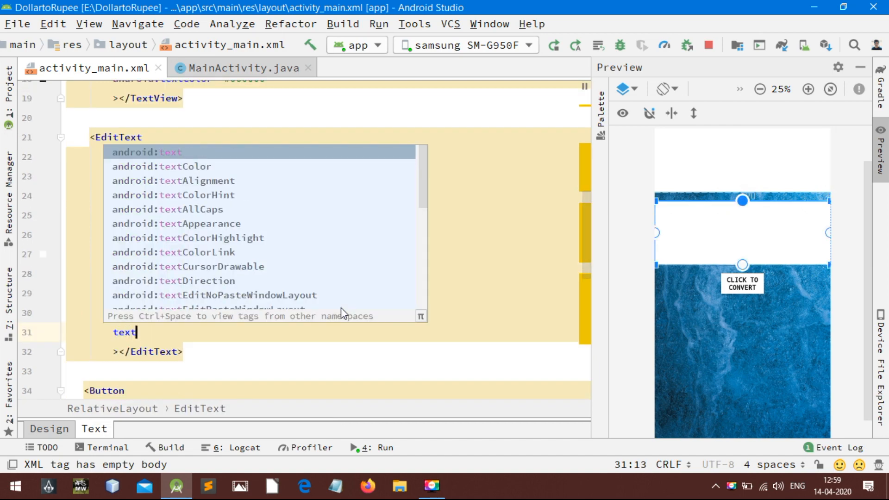
text(android:textColor="")
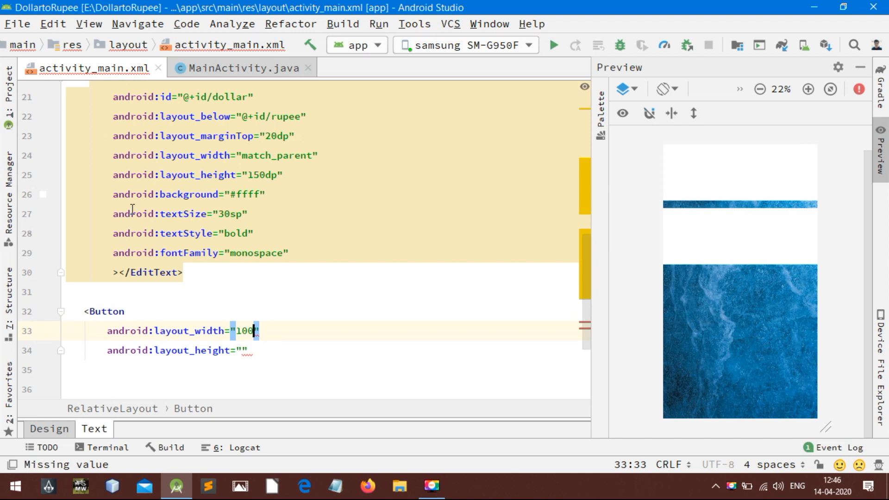
Step: Add a wrap_content Button below dollar with 20dp top margin reading Click to Convert
text(wrap_content)
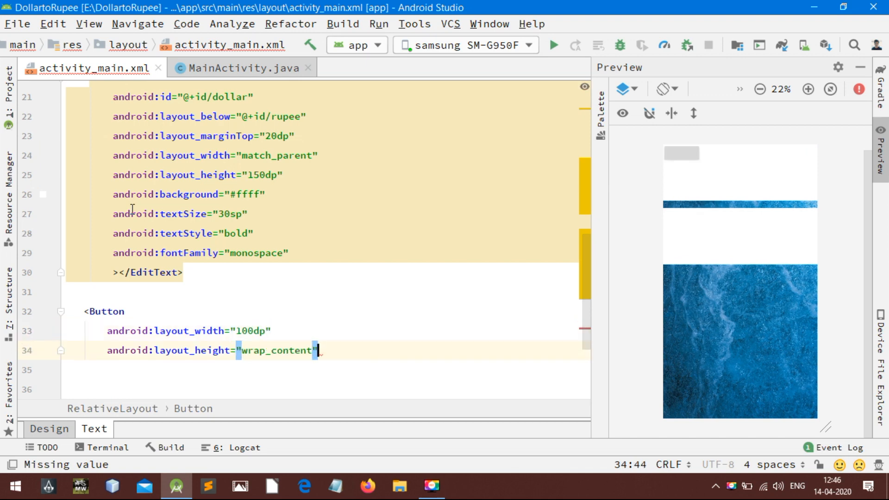
text(android:layout_below="@+id/")
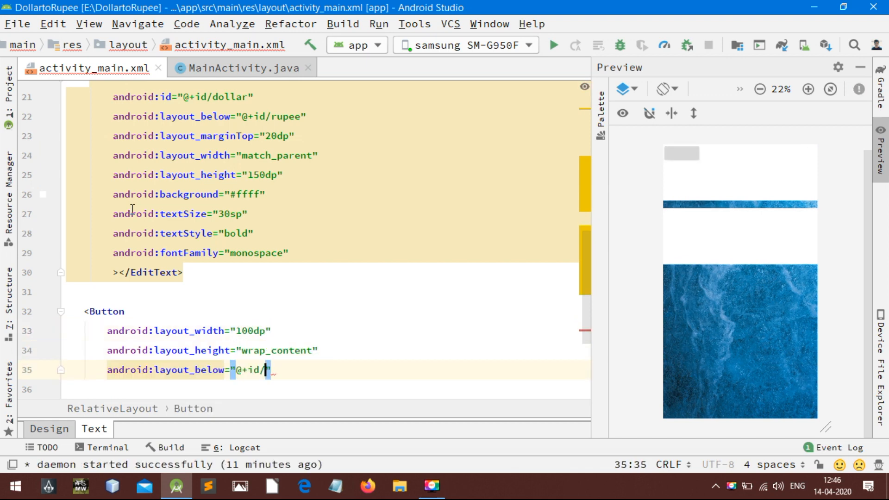
text(dollar)
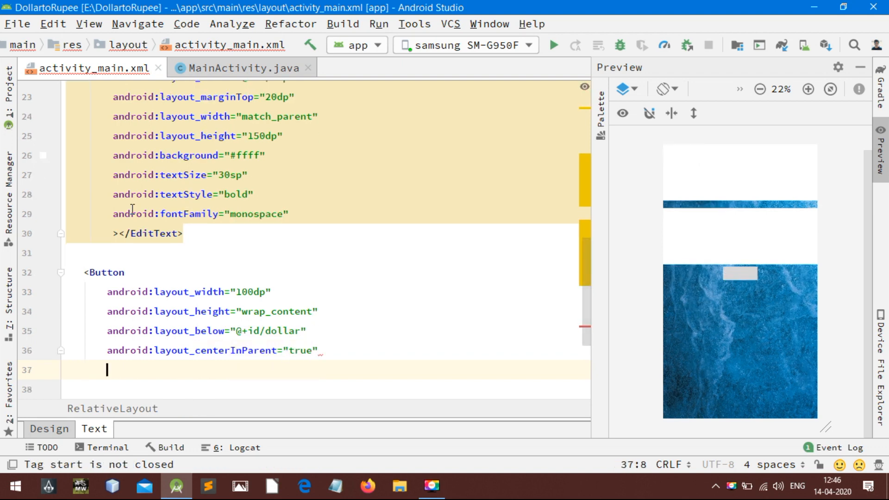
text(android:layout_marginTop="20dp")
click(326, 389)
text(android:text="Click to Con)
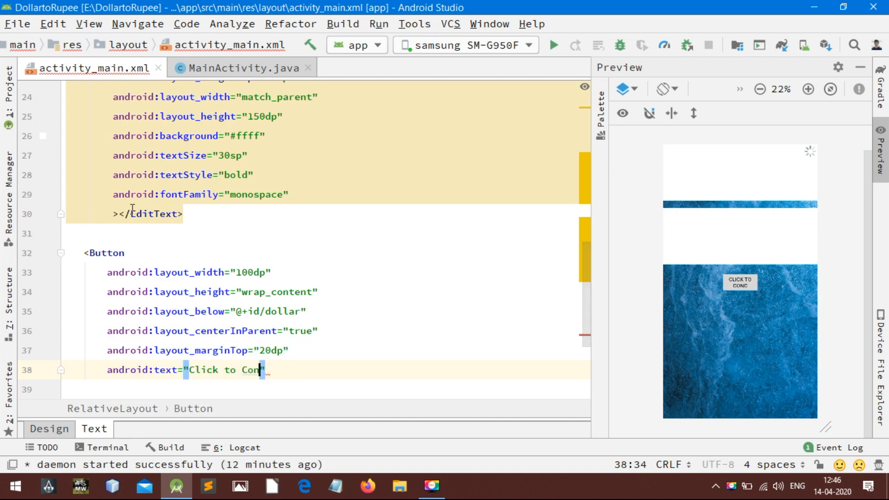
text(vert")
click(328, 389)
text(android:background="#ffff)
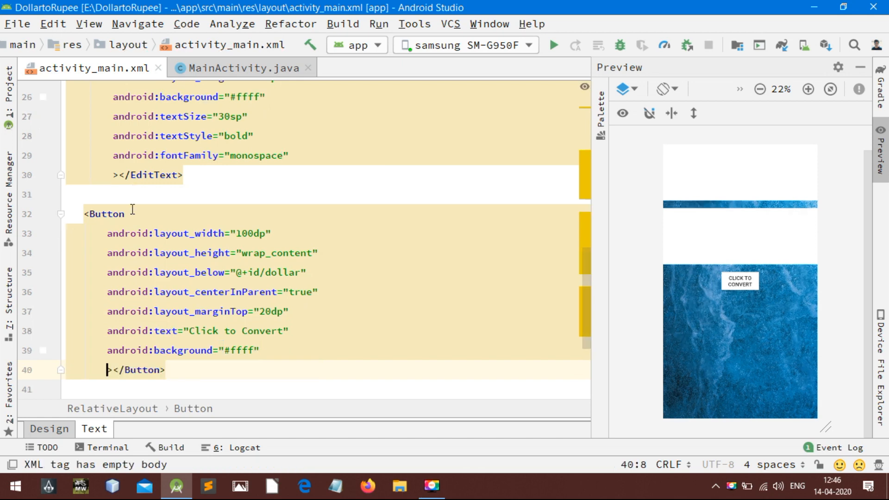
Step: Make the button's text bold monospace at 15sp
text(sty)
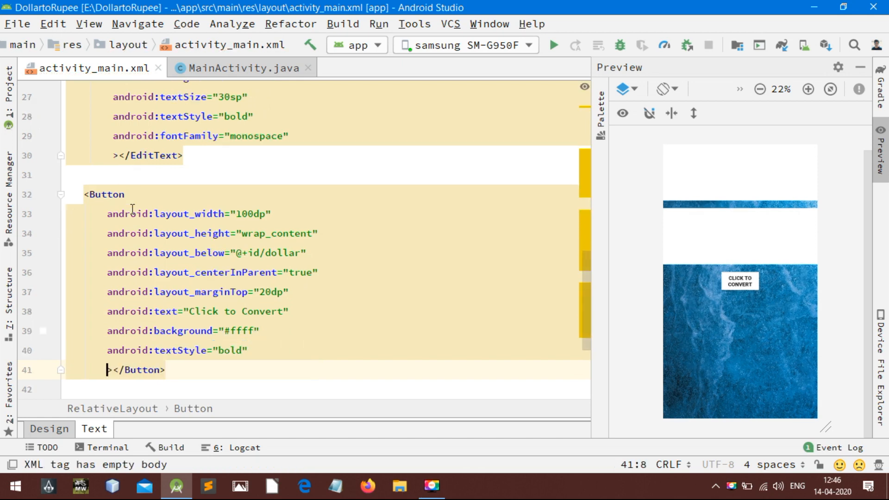
text(android:fontFamily="monospace")
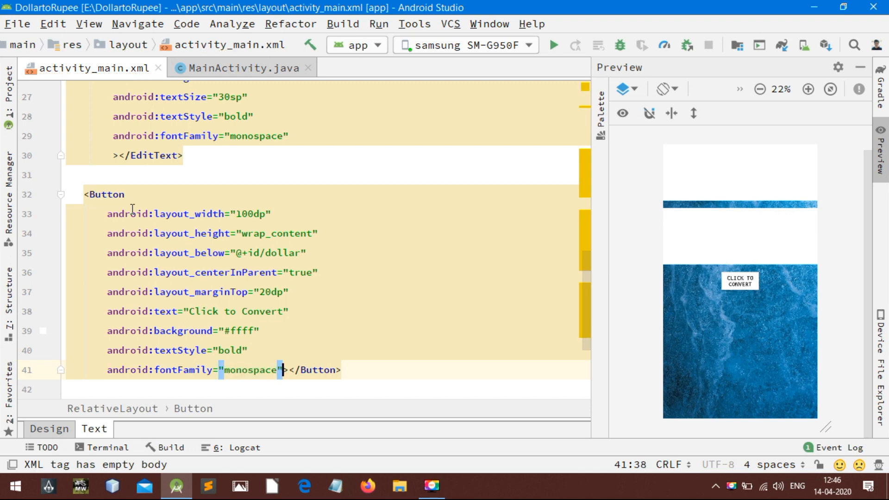
text(android:textSize="30sp")
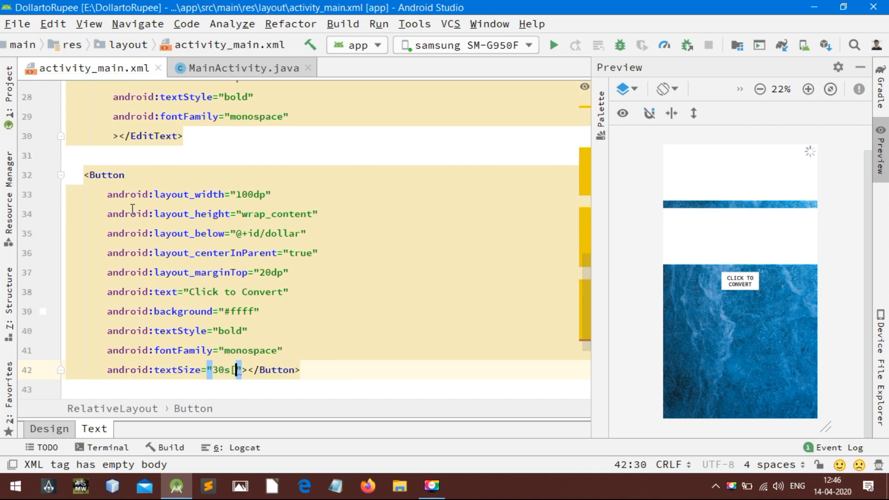
text(15sp)
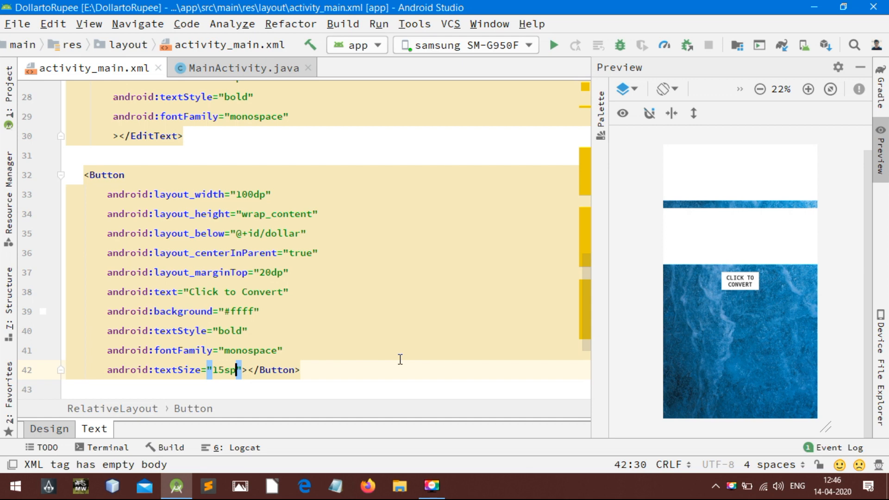
scroll(down, 3)
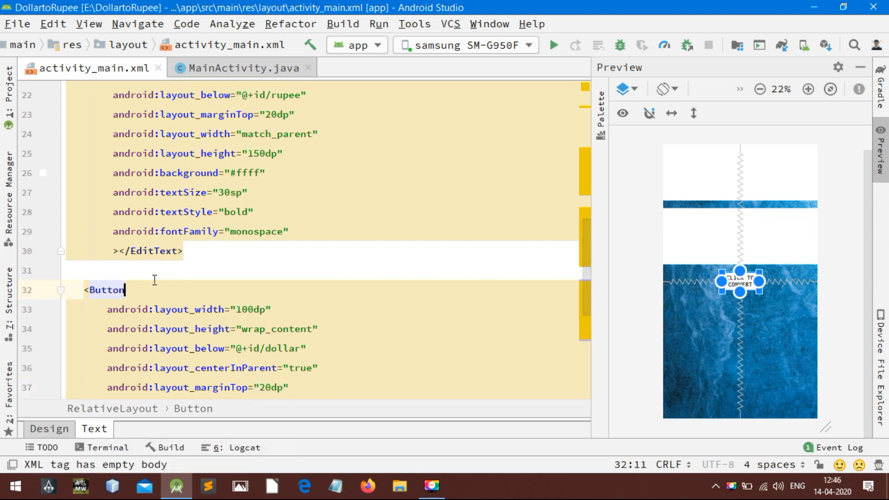
Step: Give the Button the id @+id/button
text(android:id=")
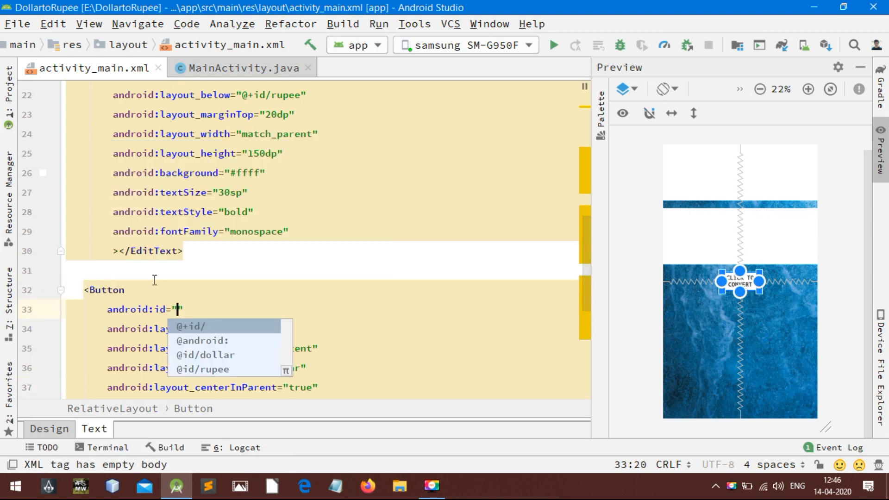
click(193, 326)
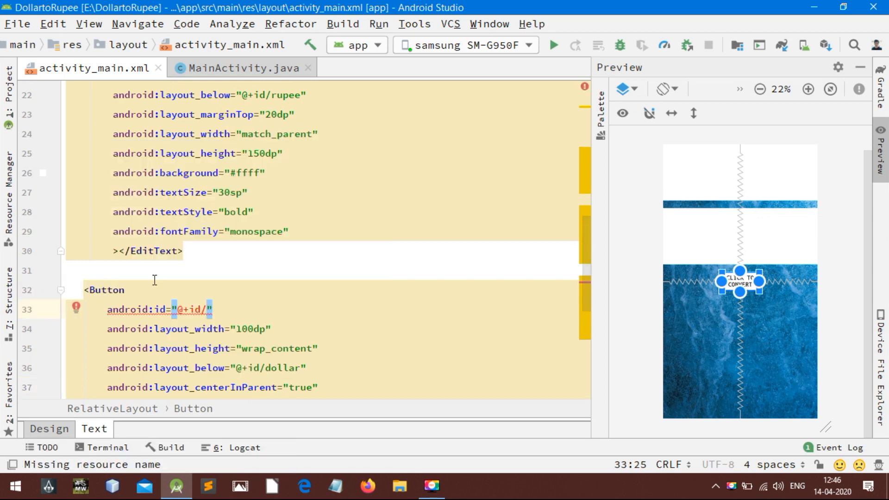
text(button)
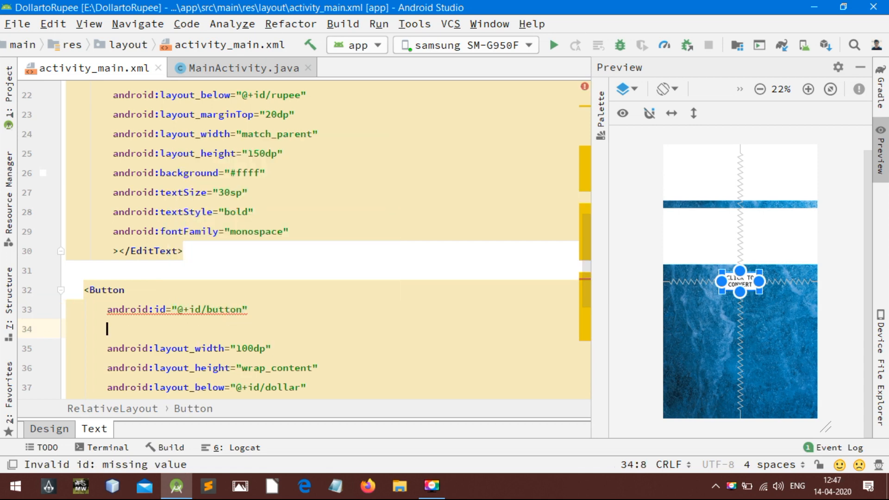
Step: Set the Button's onClick handler to clicked and move to MainActivity
text(android:onClick="")
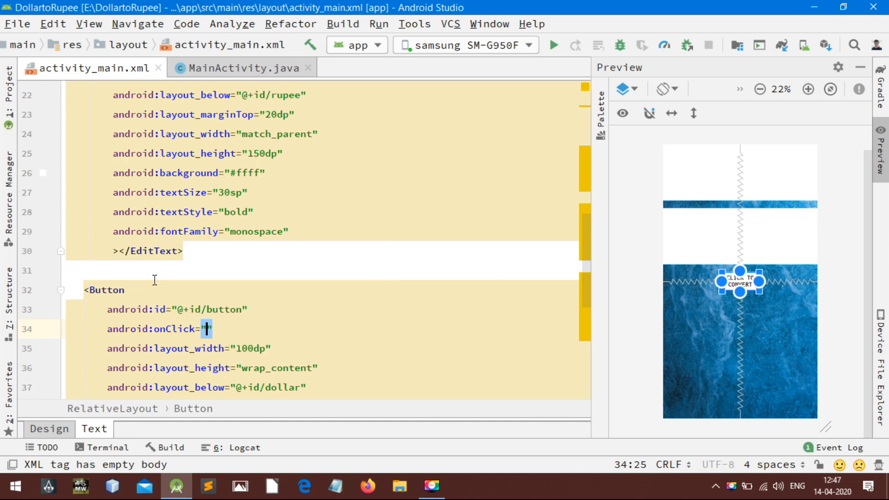
text(clicke)
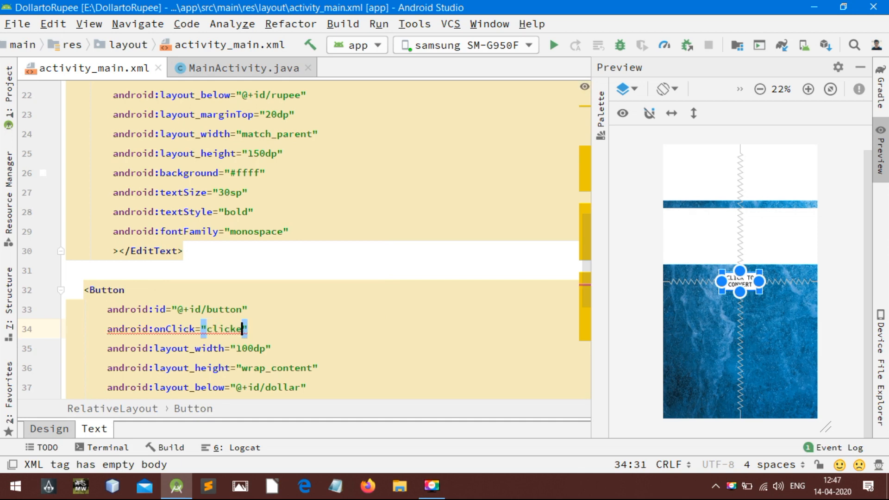
text(d)
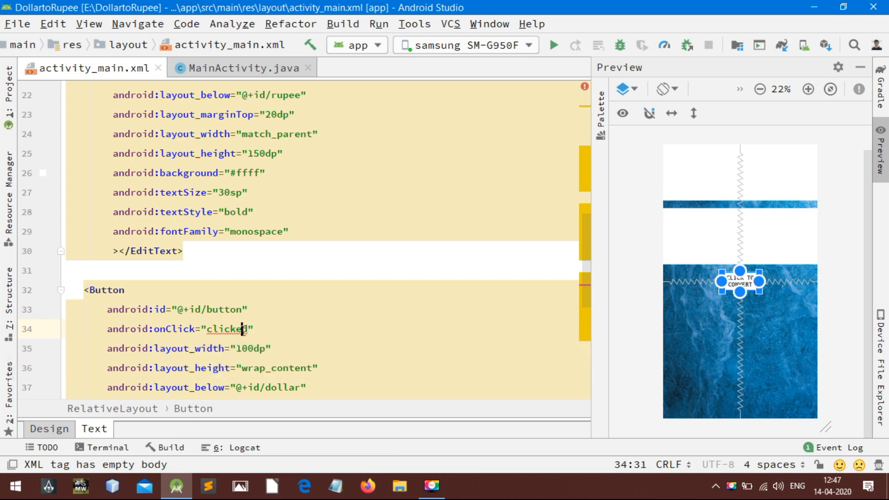
click(227, 329)
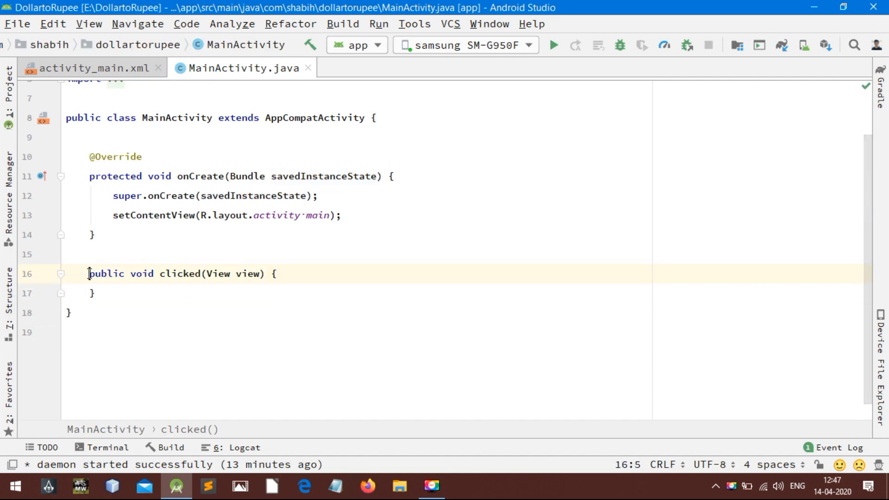
Step: Declare the view fields and assign rupeeScreen and dollarScreen via findViewById in onCreate
text(TextView rupeeScreen;)
text(EditText dollarScreen;)
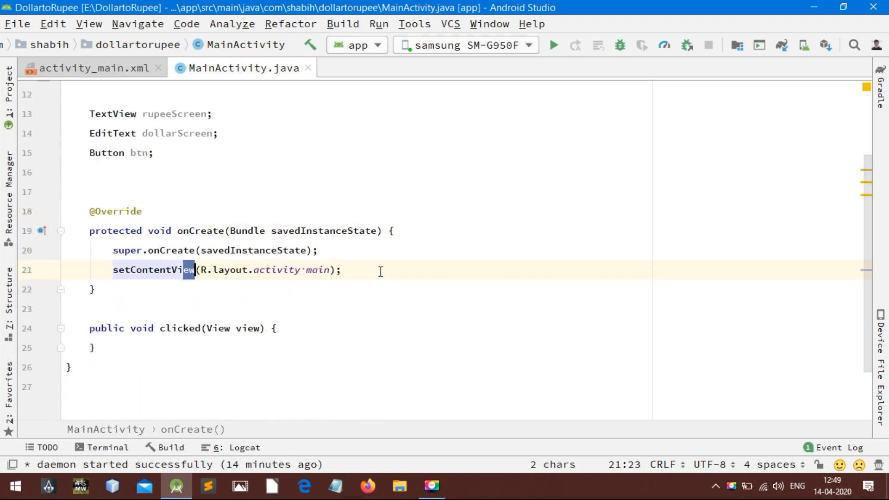
key(enter)
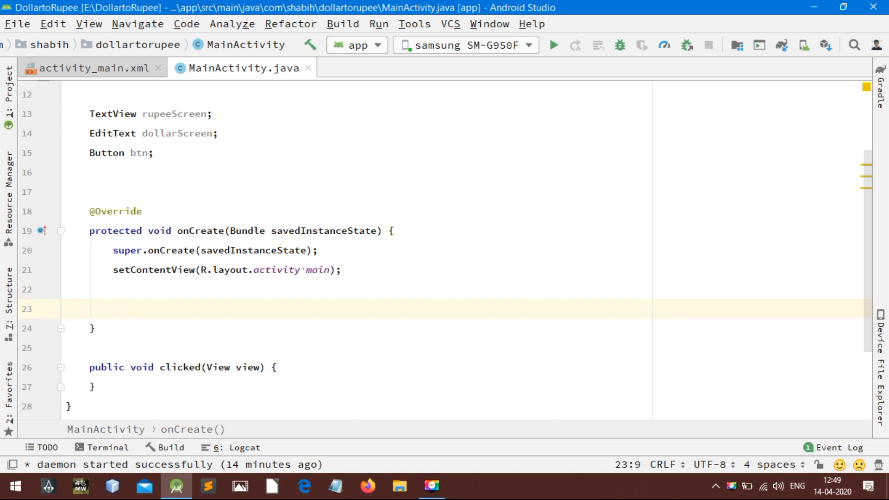
text(rupeeScreen =)
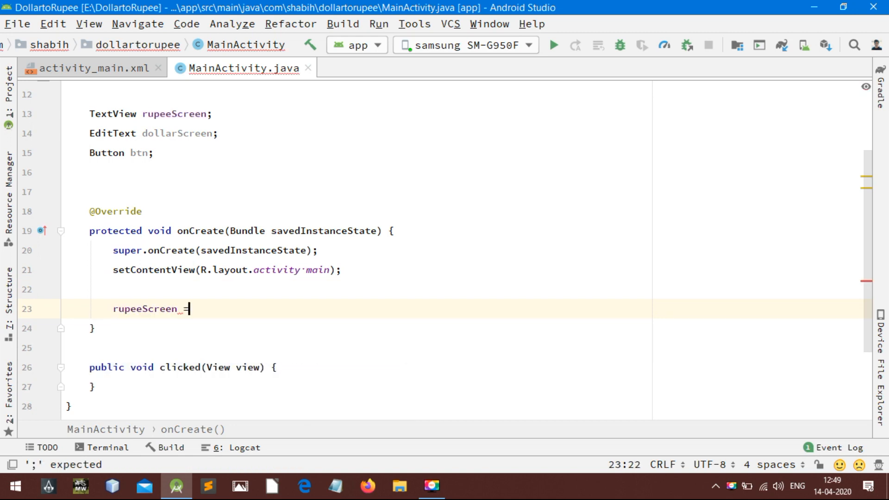
text(findViewById(R.id.))
text(dollarS)
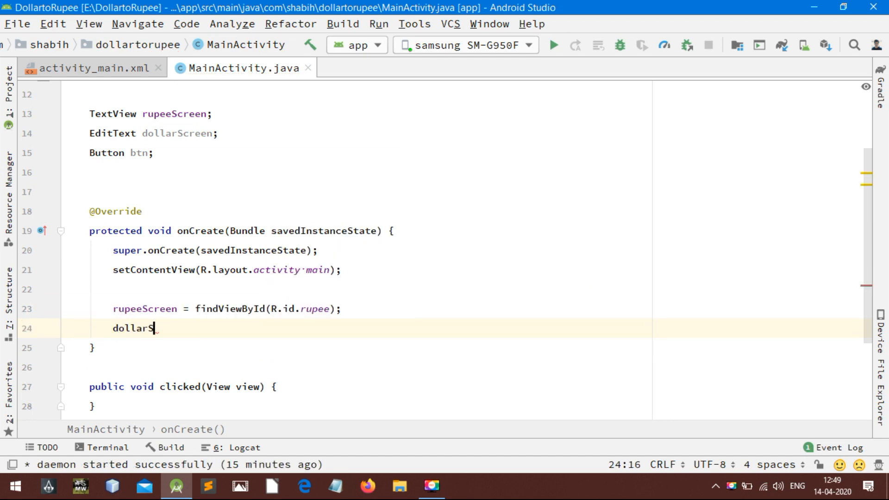
text(creen = findViewById(R.id.dollar);)
text(btn = findViewById(R.id.button);)
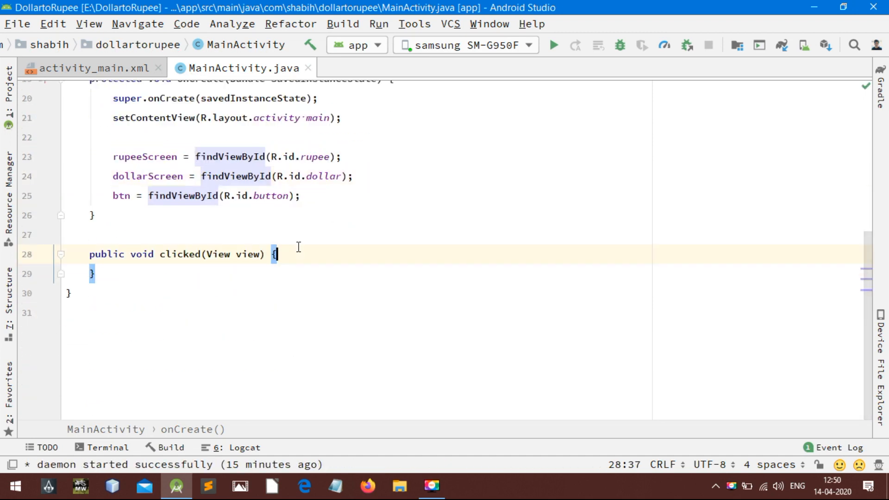
Step: In clicked, declare String dollar and assign it dollarScreen.getText().toString()
key(enter)
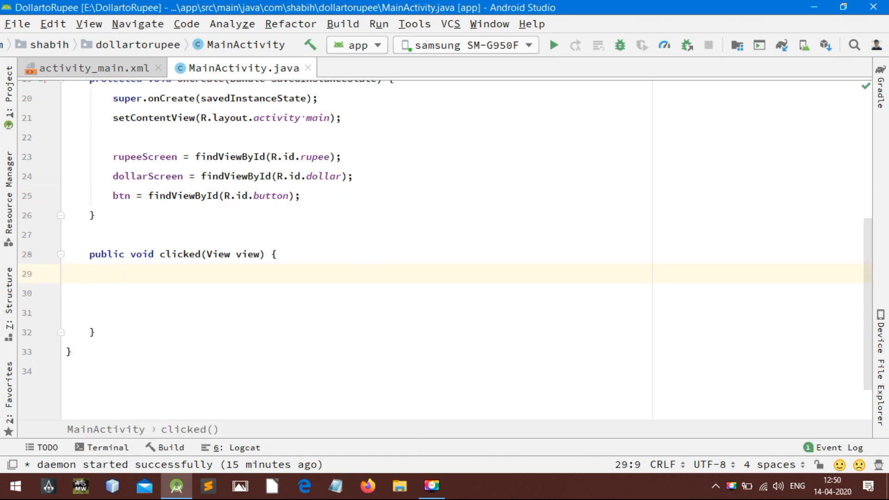
text(String)
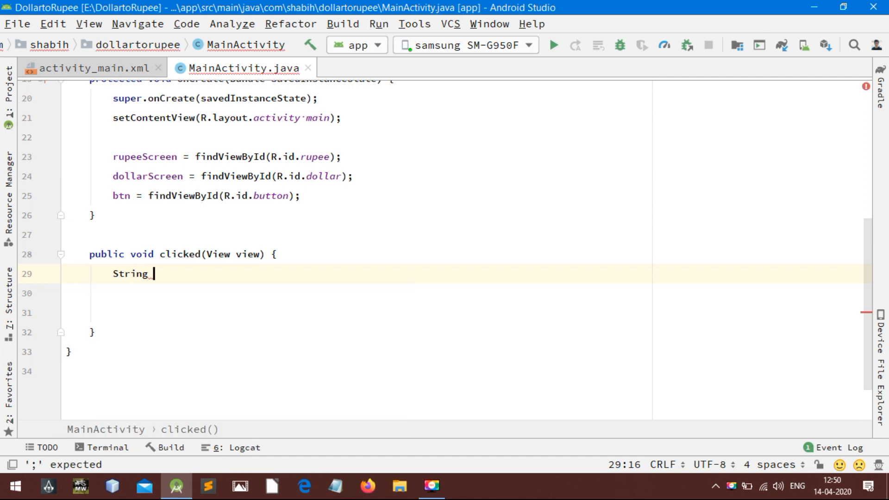
text(dollar;)
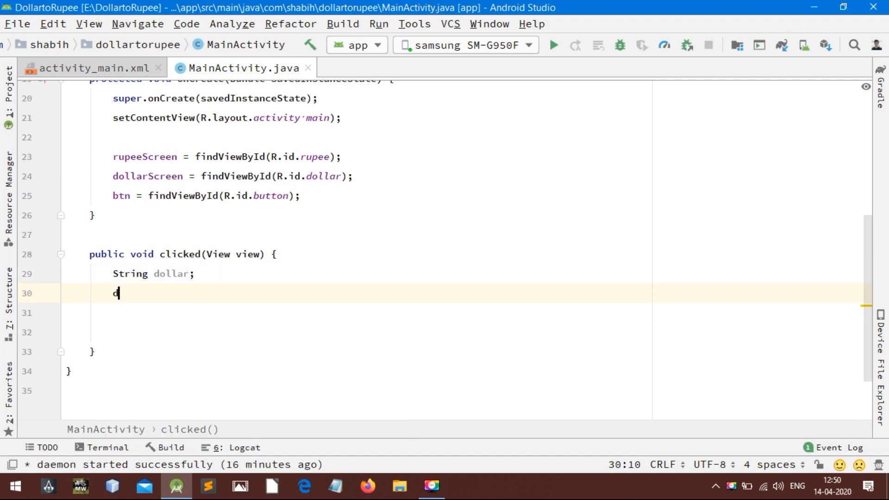
text(ollarscreen)
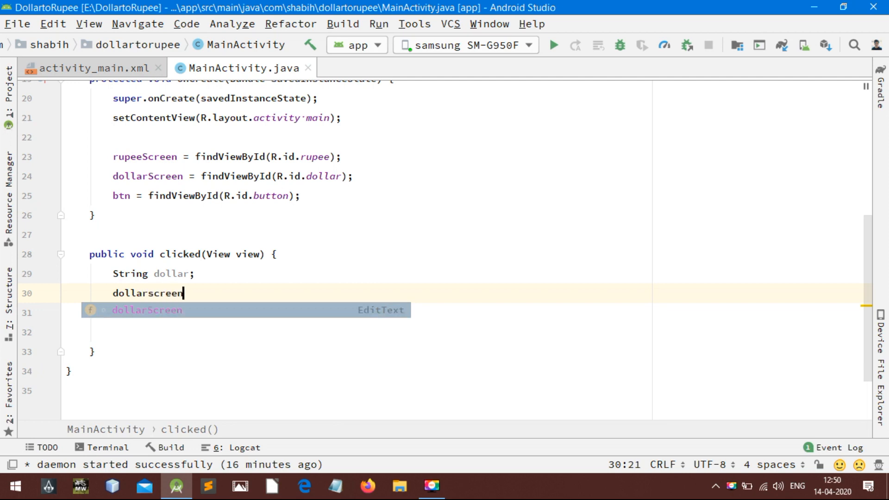
text(.getText();)
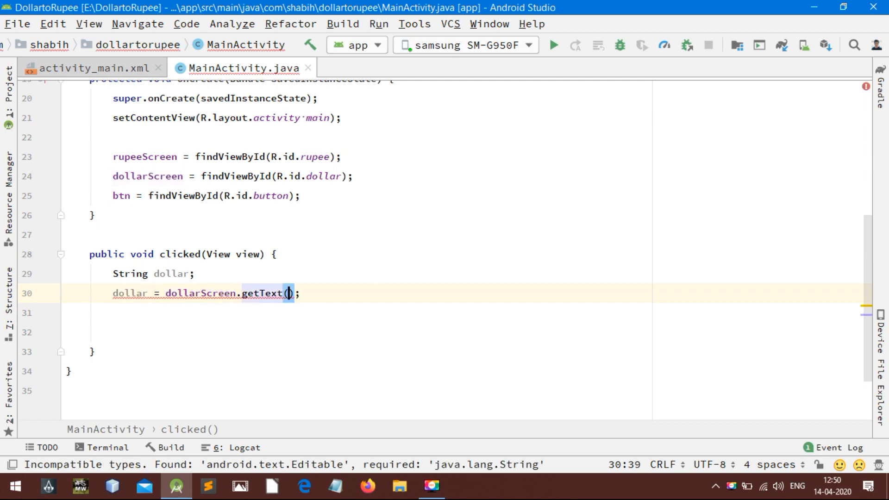
text(.toString()
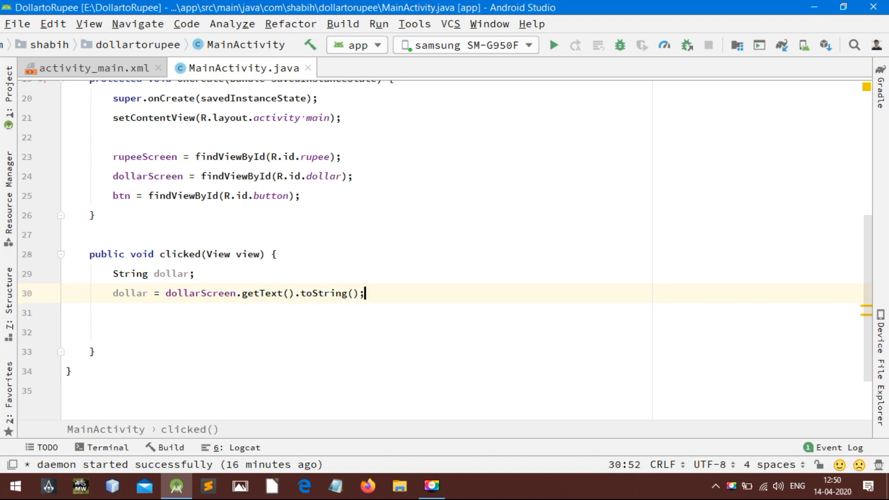
key(enter)
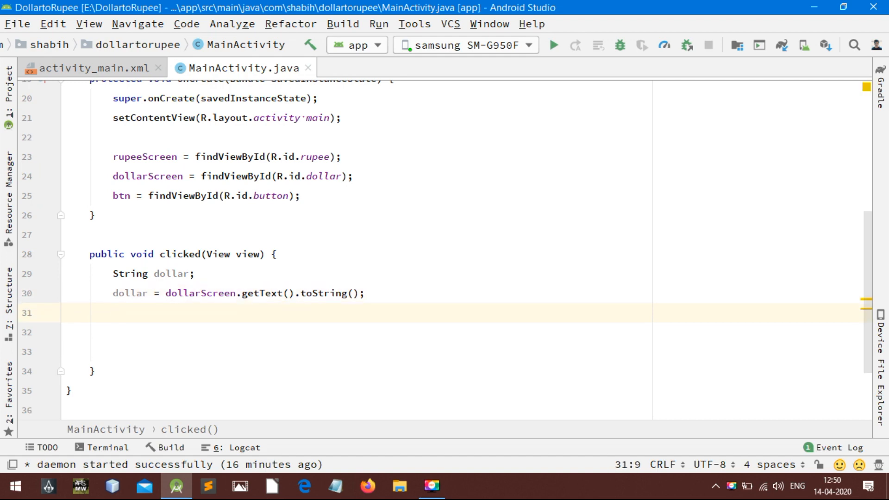
Step: Parse dollar into Double d and compute Double rupee as d * 75
text(Doubl)
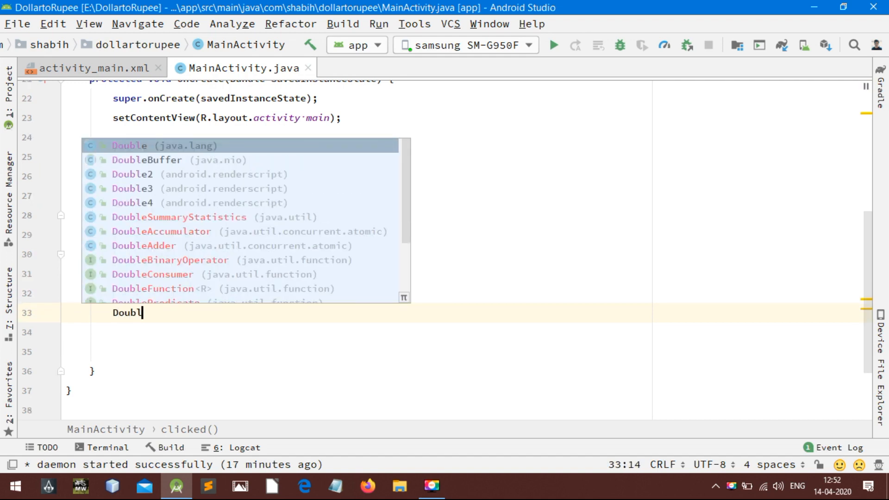
text(d = parseDouble(d)
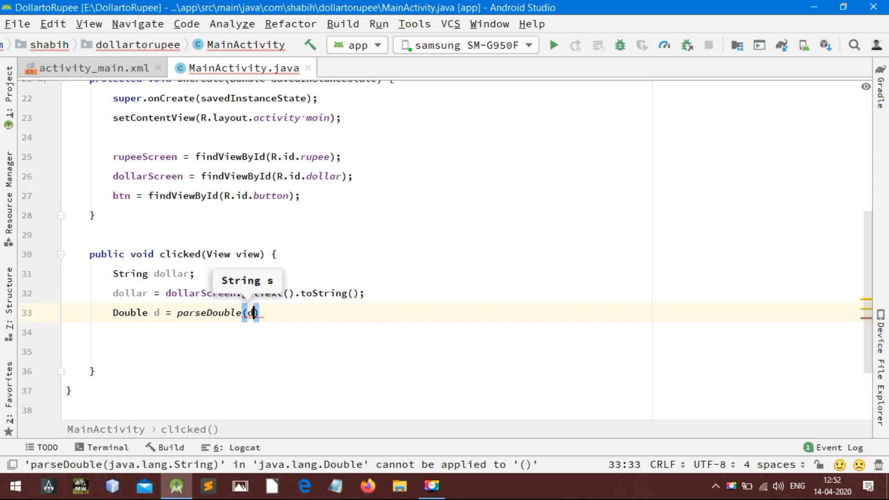
text(Double rupee = d *)
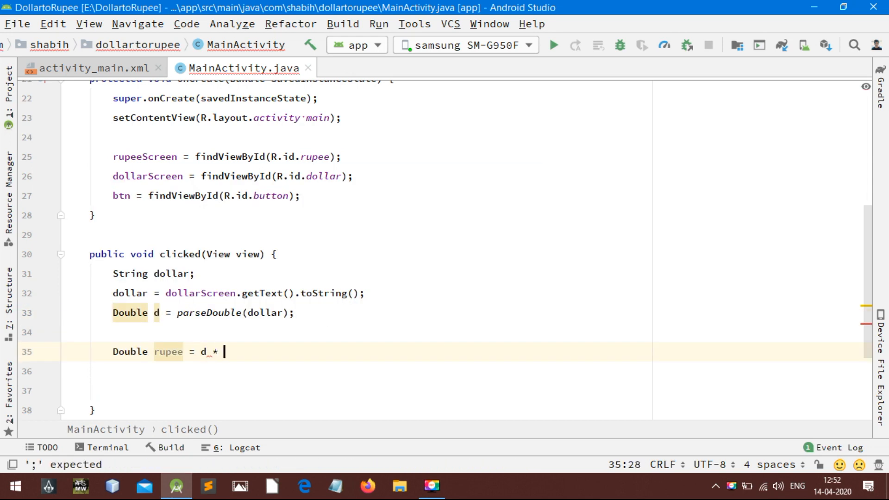
text(75 ;)
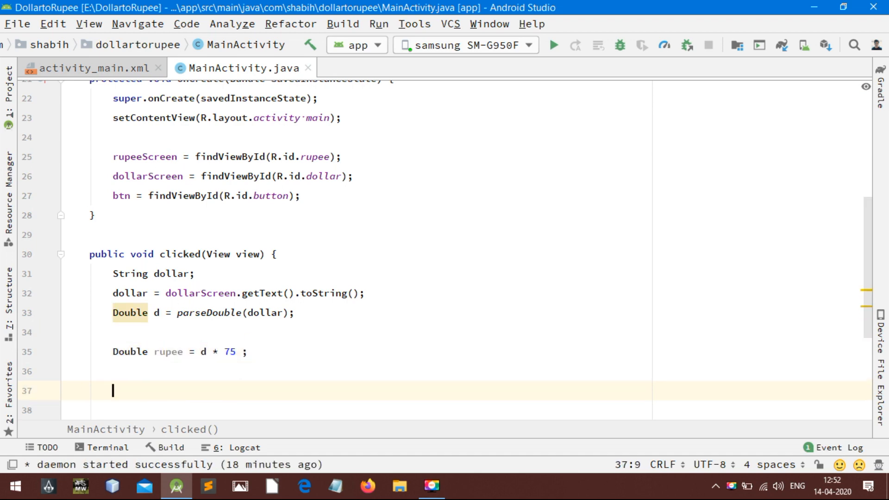
Step: Show rupee.toString() in rupeeScreen and run the app on the phone
text(rupeeScreen.setText(rupee);)
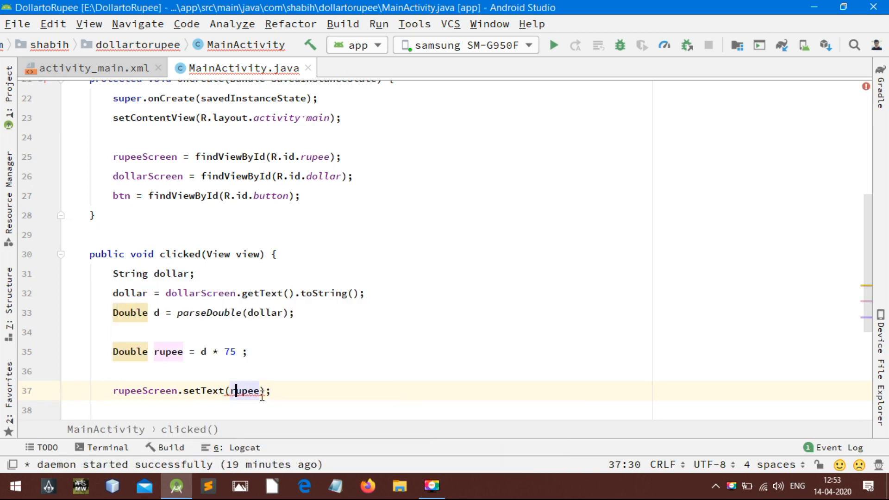
text(.toString())
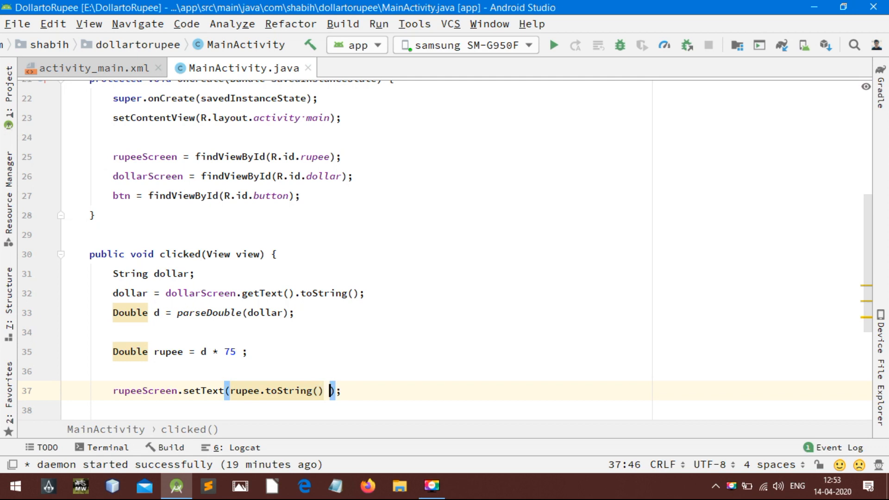
click(90, 67)
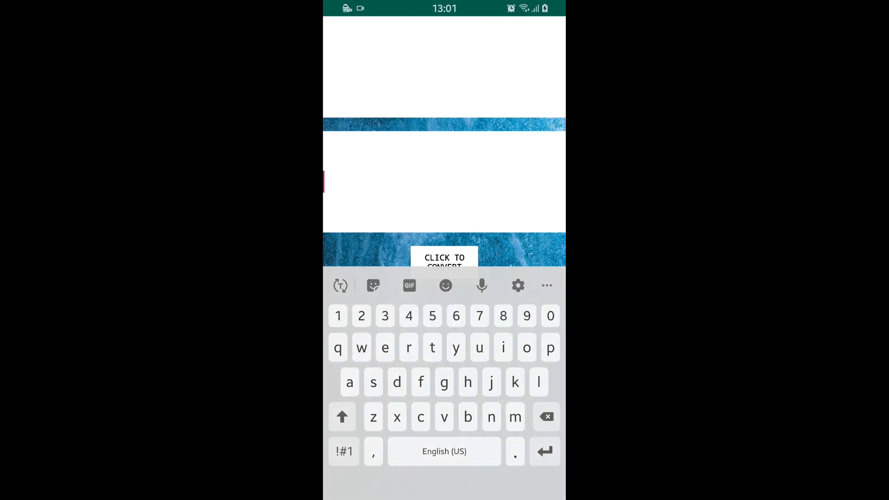
Step: Enter 100 dollars and convert it to show 7500.0 rupees
text(1)
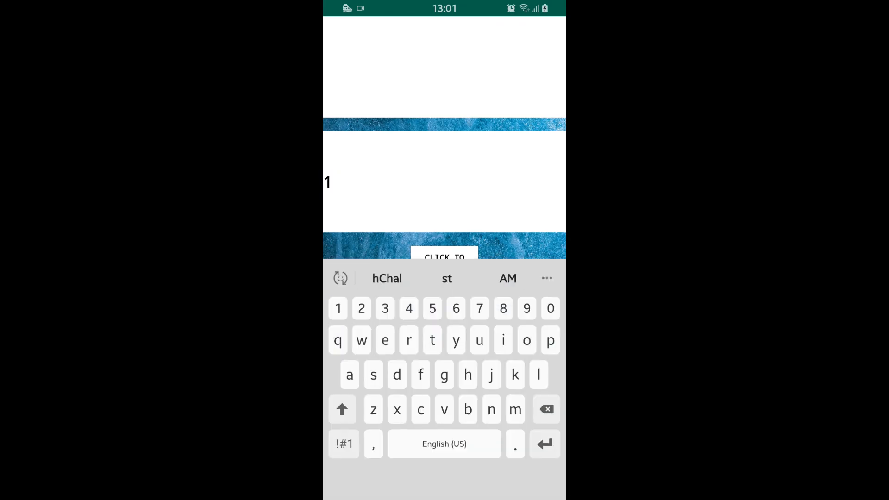
text(00)
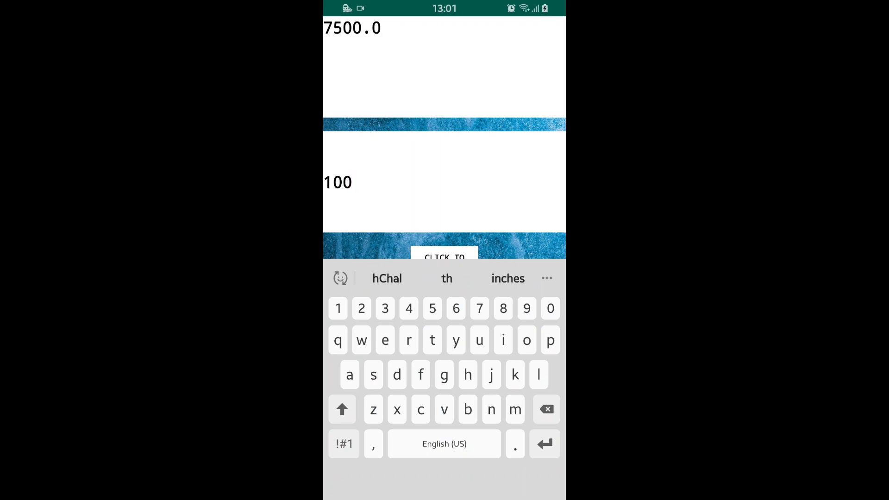